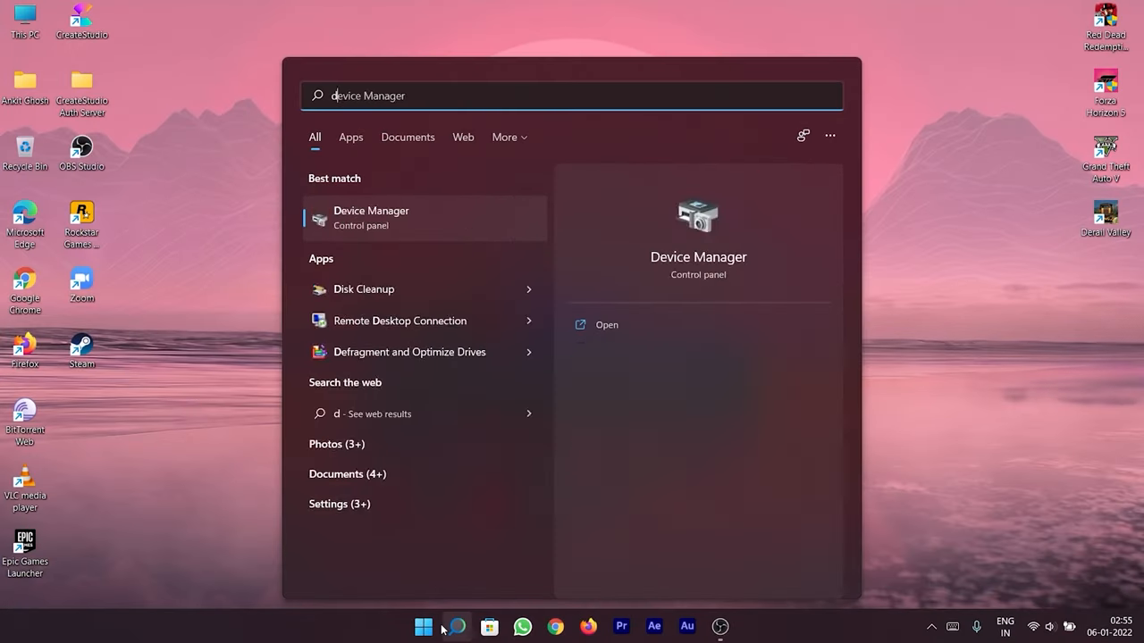
# Step: Search the Start menu for 'dragon center' and launch MSI Dragon Center
pyautogui.write('dragon center')
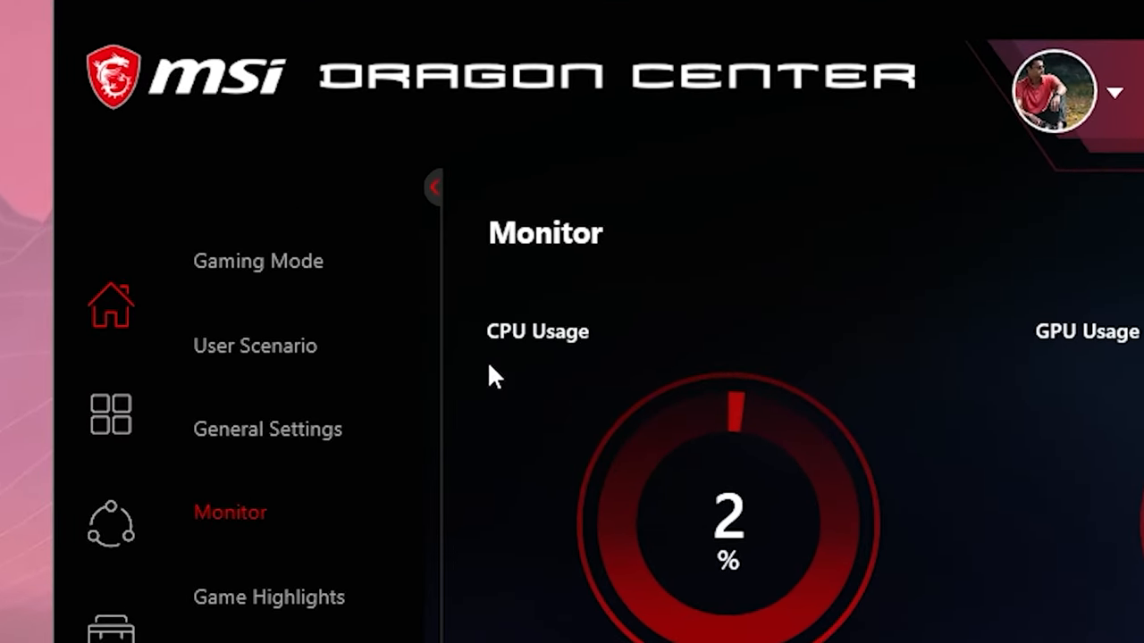
pyautogui.moveTo(112, 322)
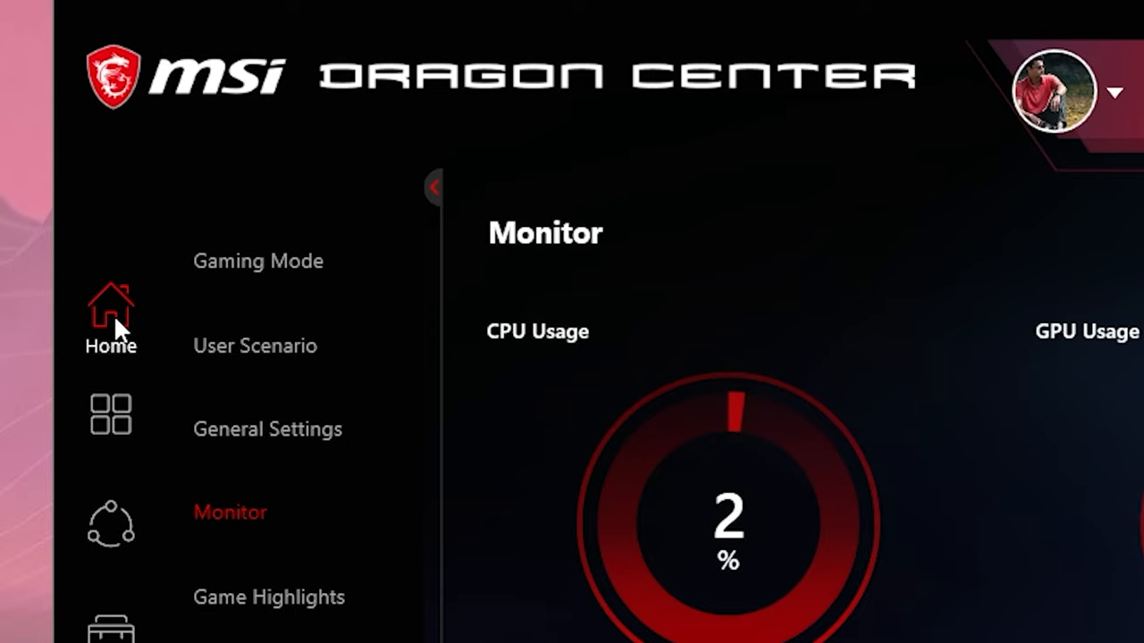
pyautogui.moveTo(214, 427)
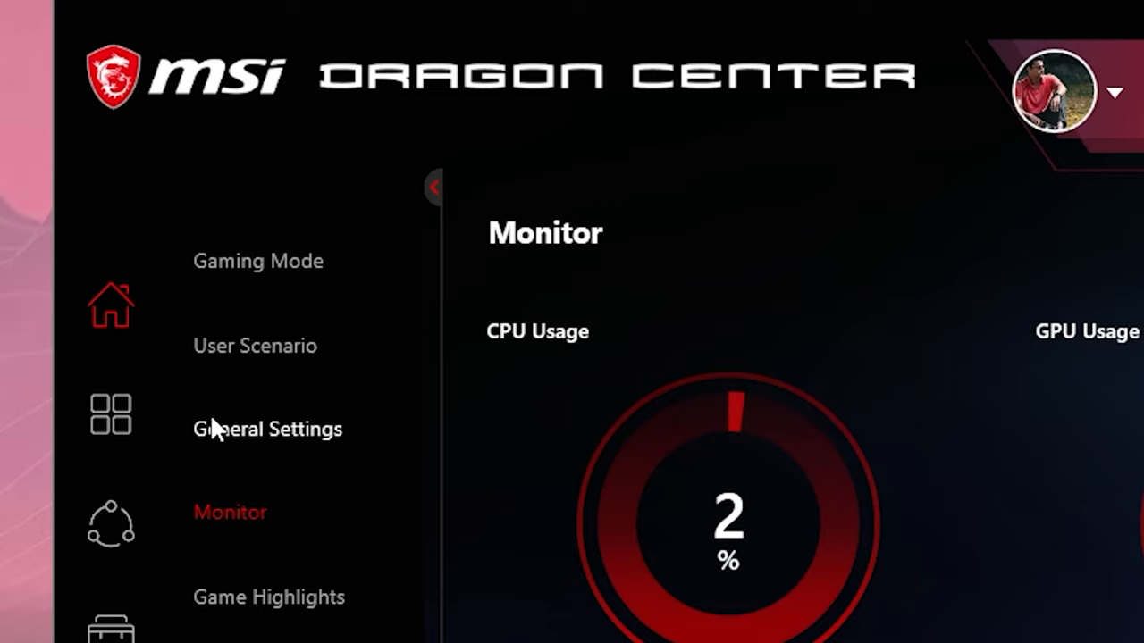
# Step: In General Settings, flip Switch Key so the Windows key sits left of FN
pyautogui.click(266, 429)
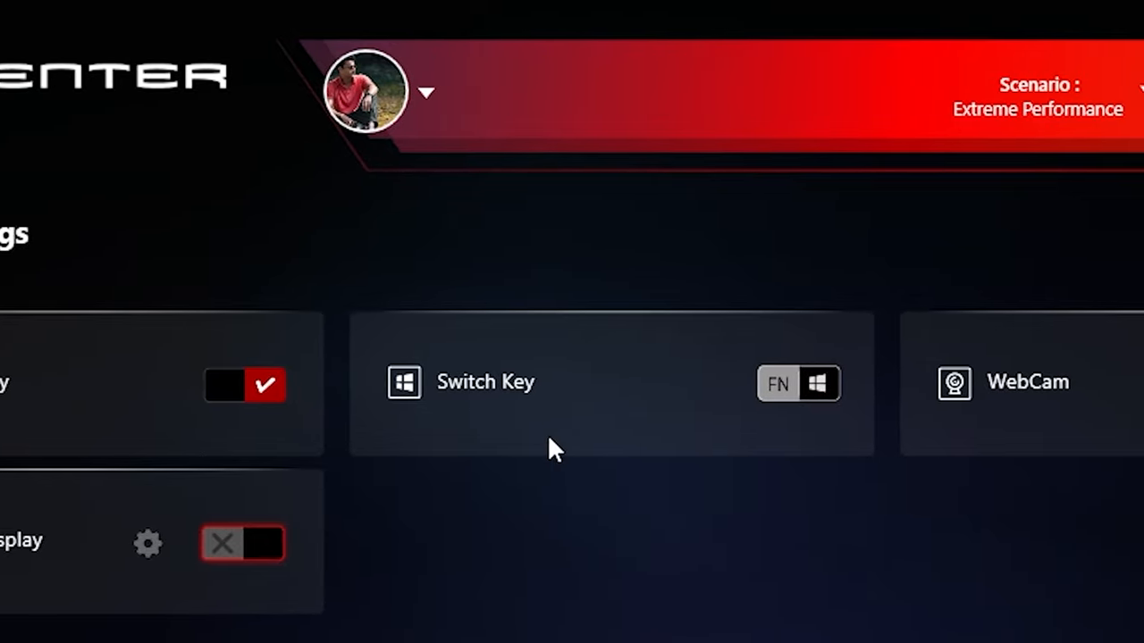
pyautogui.moveTo(395, 440)
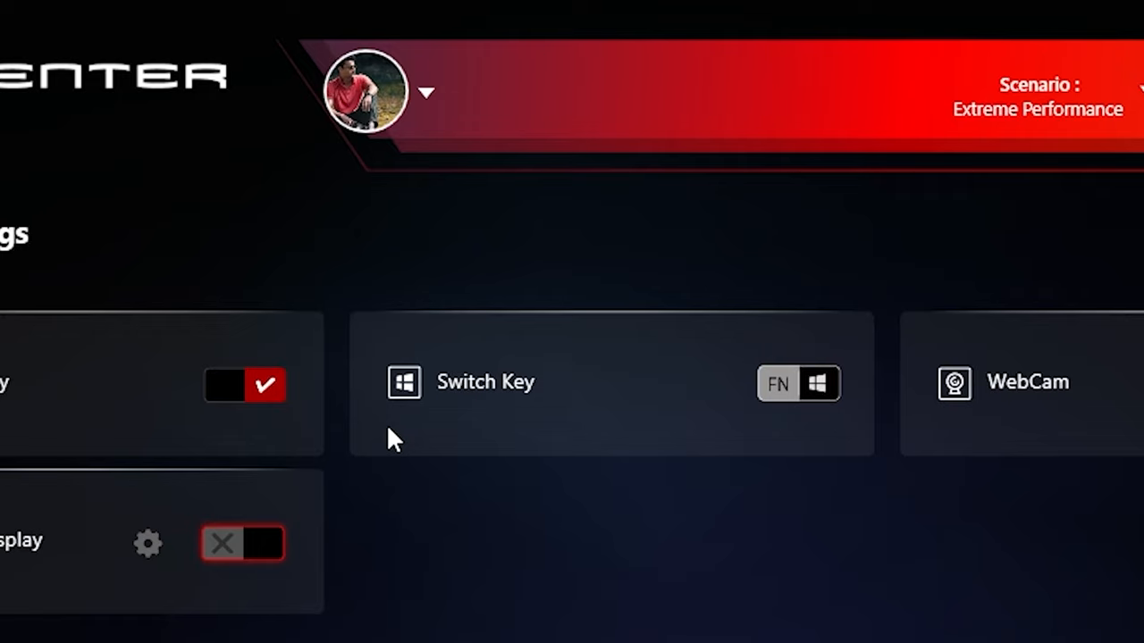
pyautogui.click(798, 384)
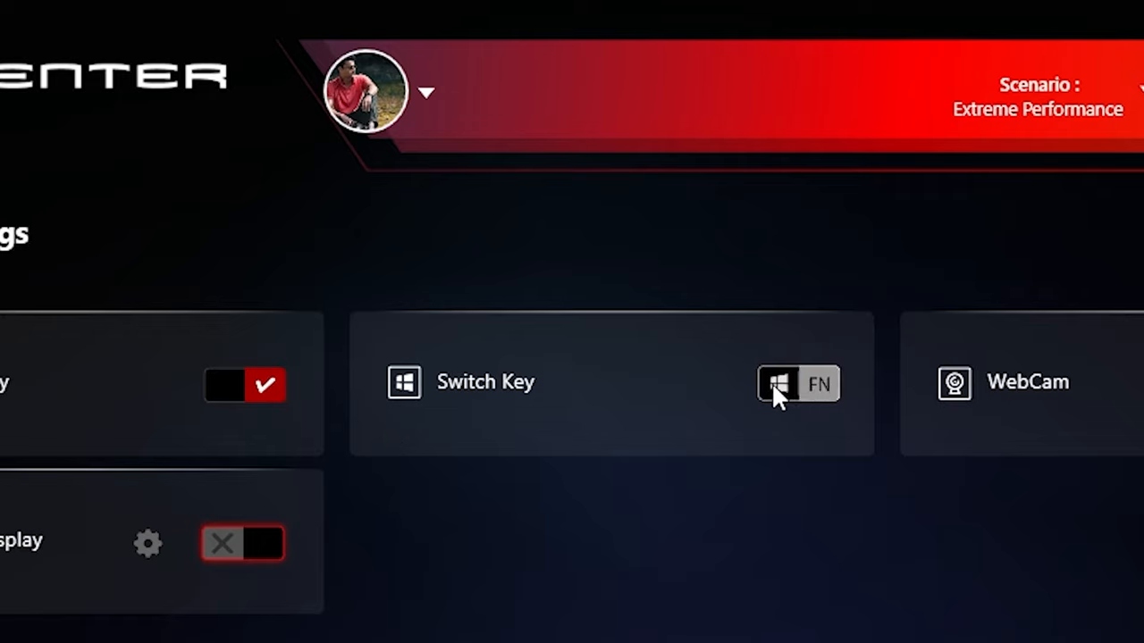